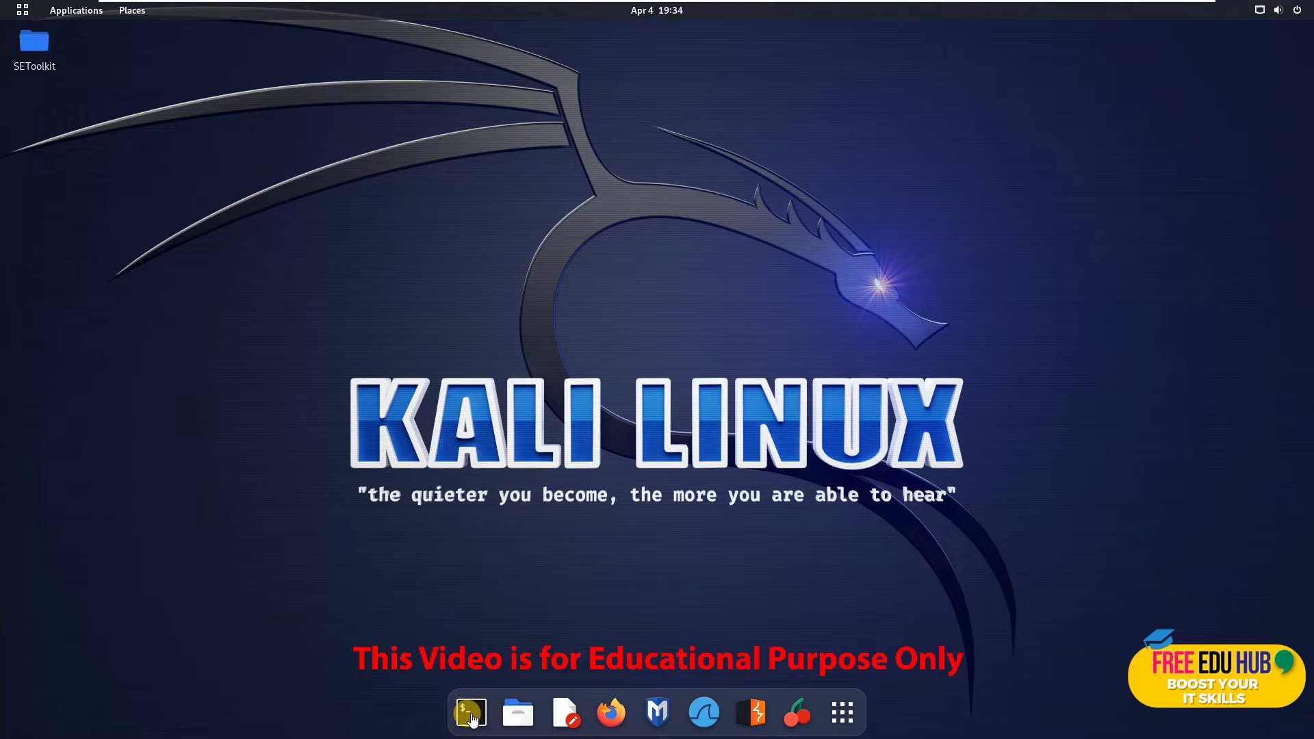
Launch a terminal from the dock and focus it to enter sudo su
click(470, 713)
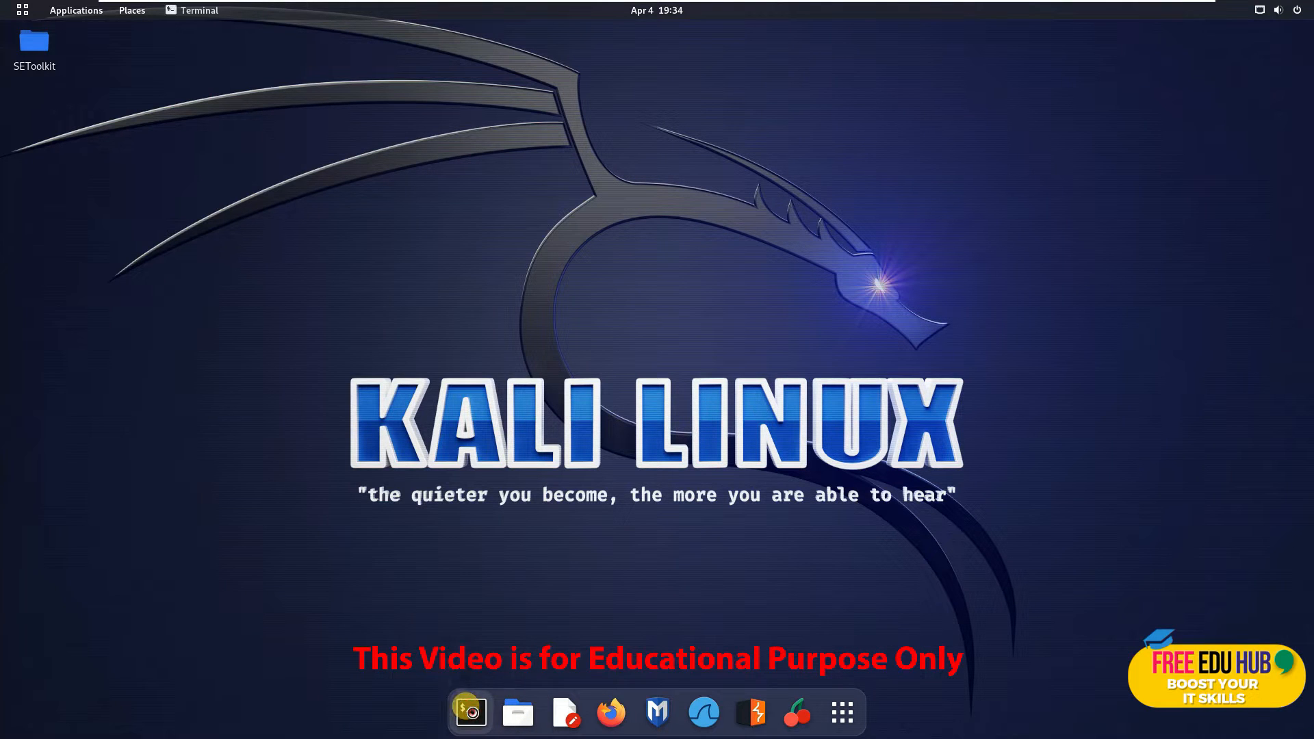
click(469, 711)
text(sudo su)
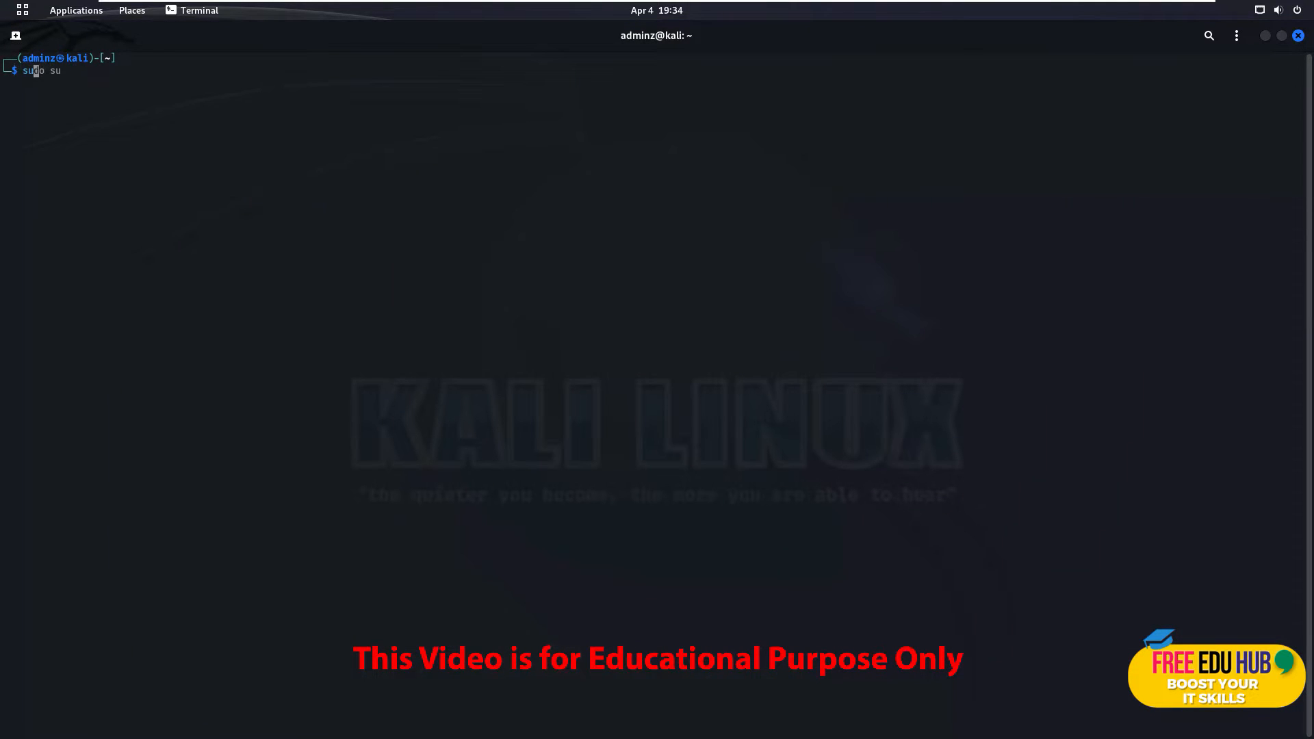
Become root with sudo su and run macof -help to show version 2.4 and usage
key(Return)
text(macof -help)
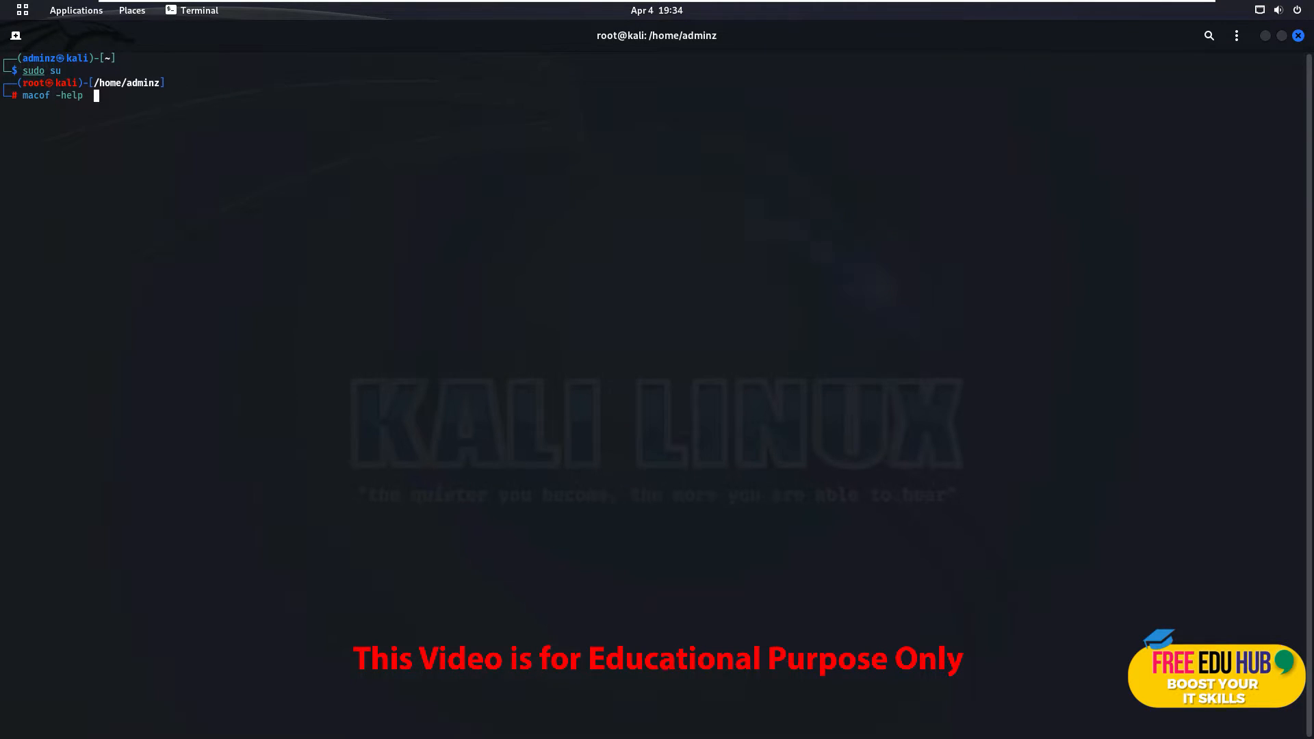
key(Return)
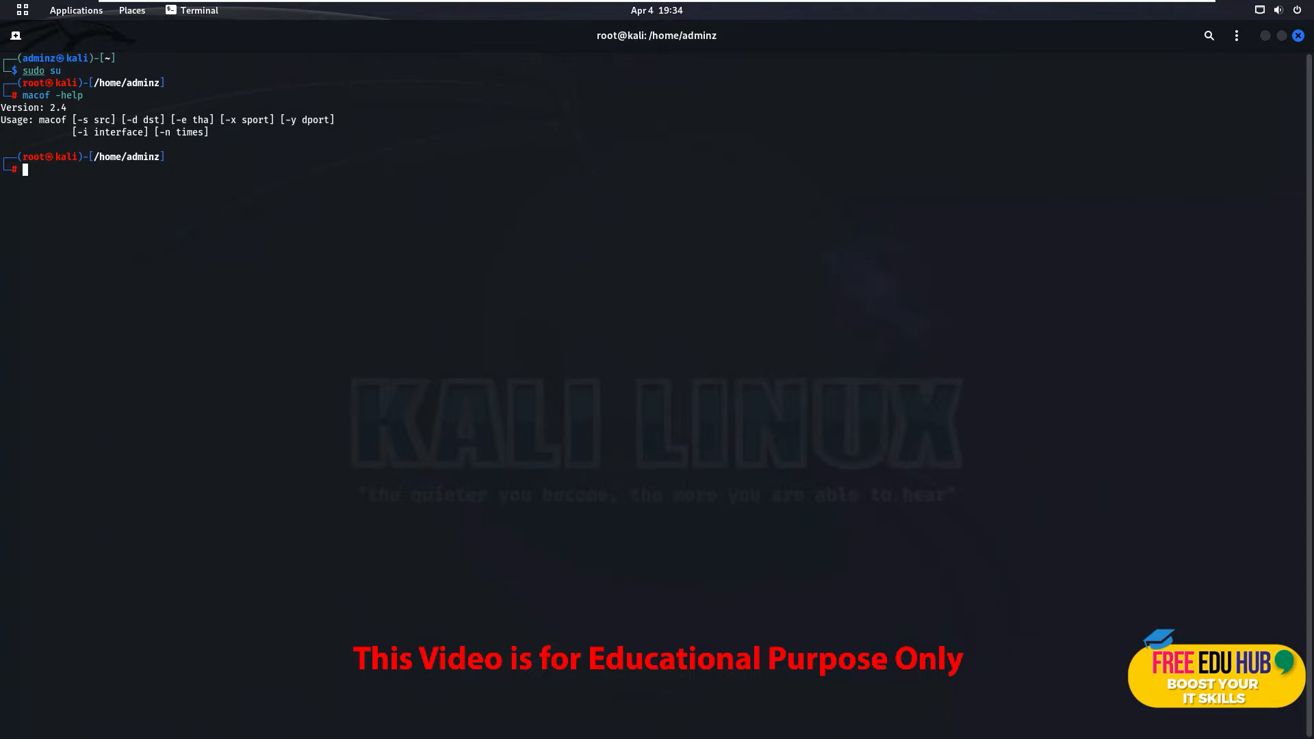
mouse_move(1125, 156)
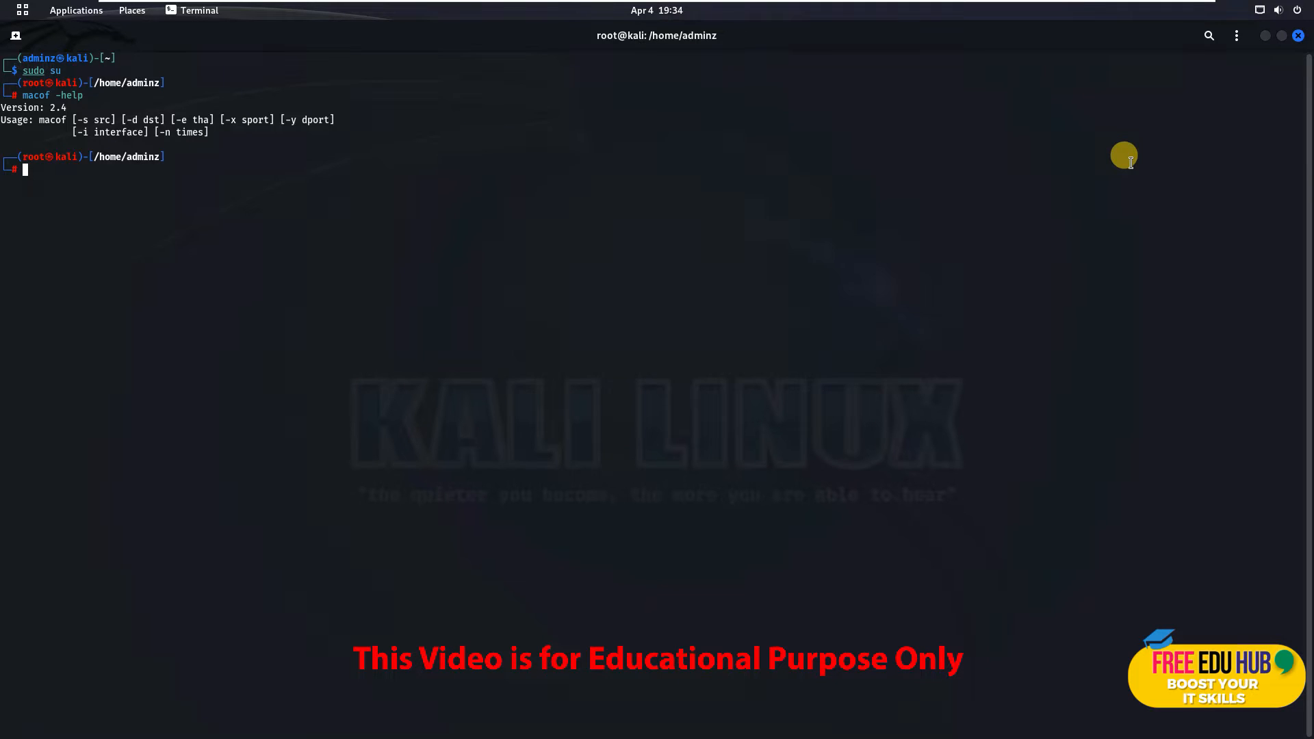
Compose macof -i eth0 -s 192.168.189.129 at the root prompt without running it
text(macof -help)
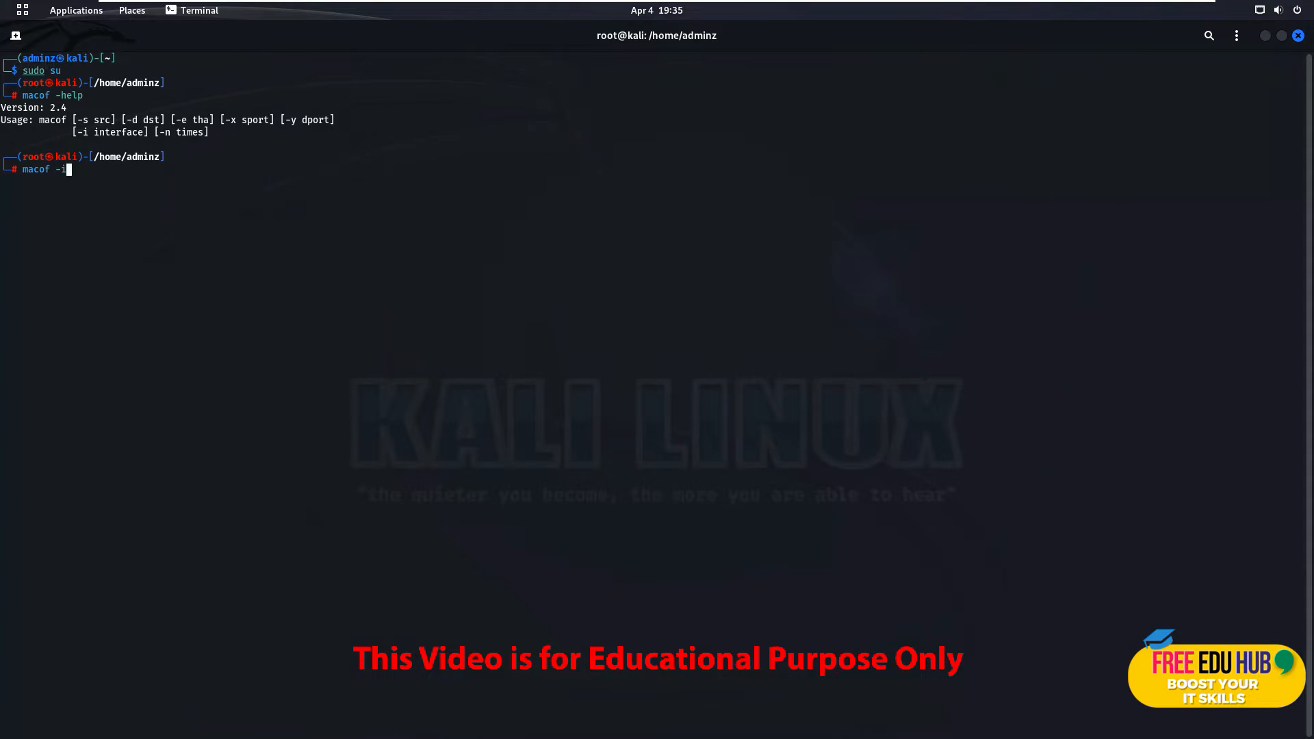
text(" ")
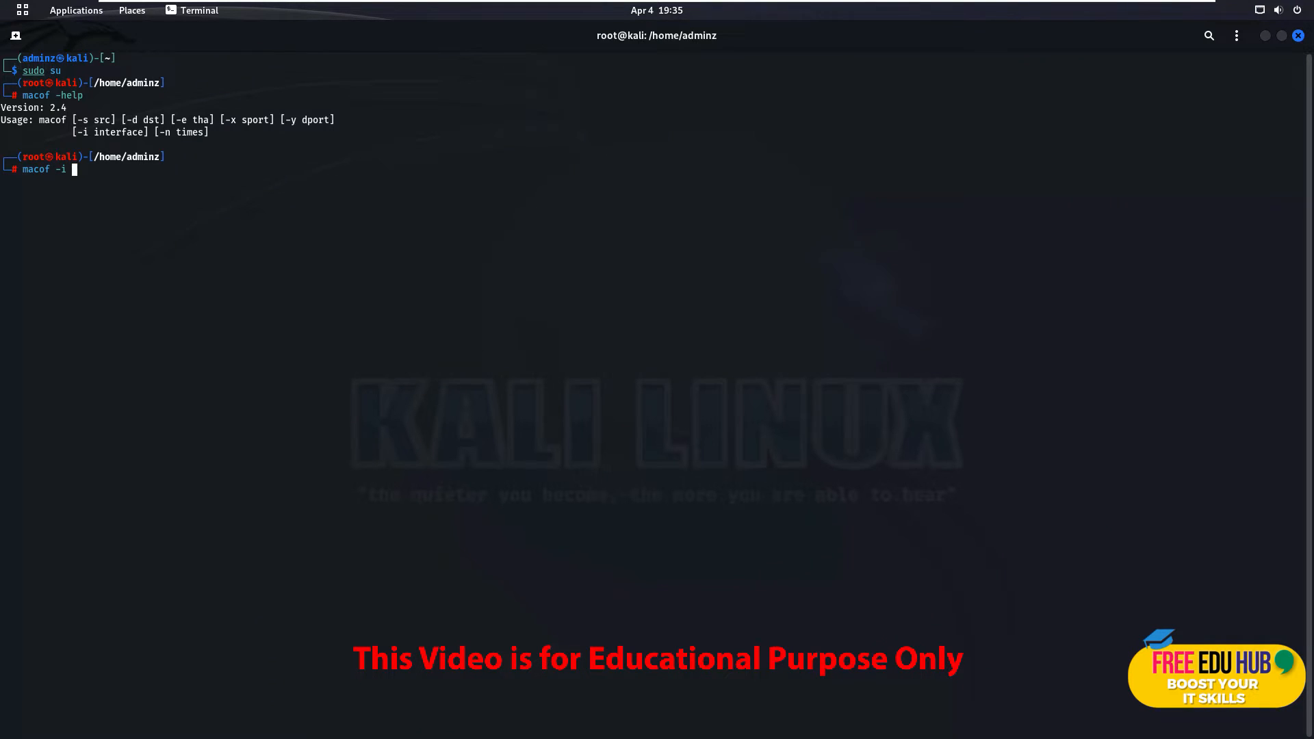
text(eth)
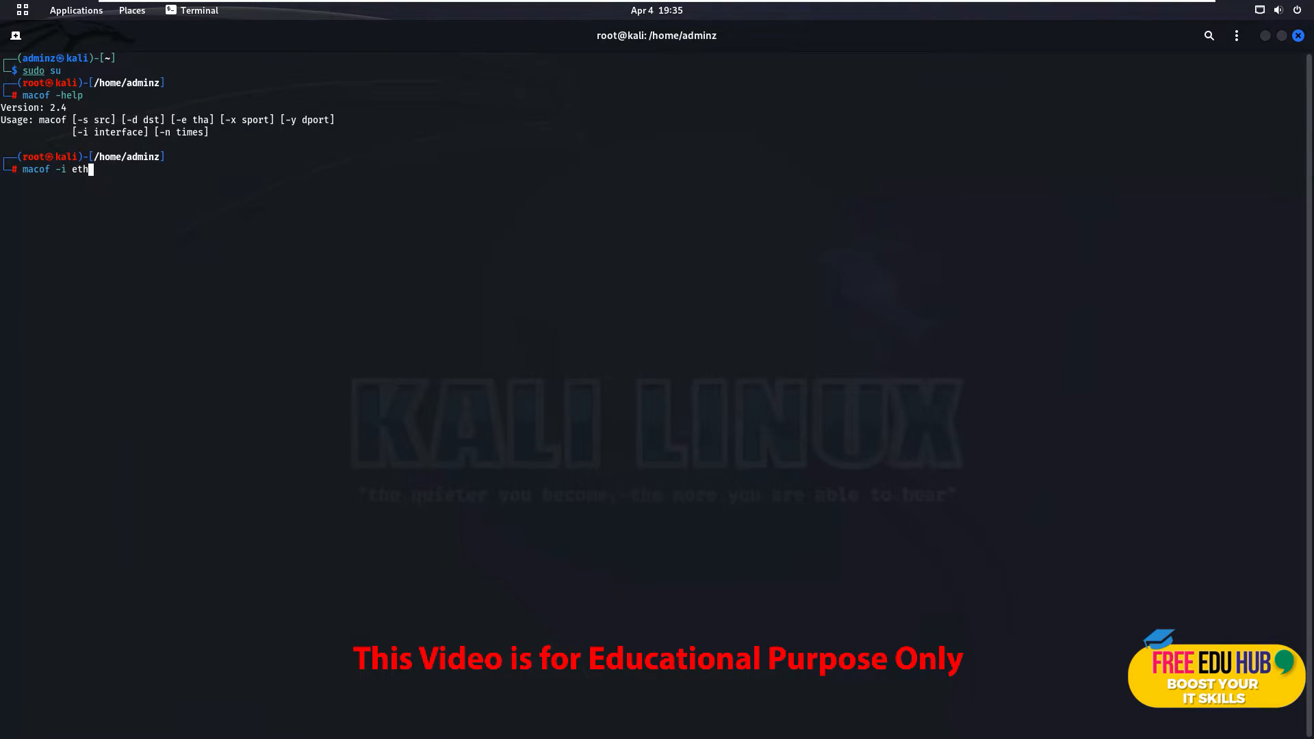
text(0)
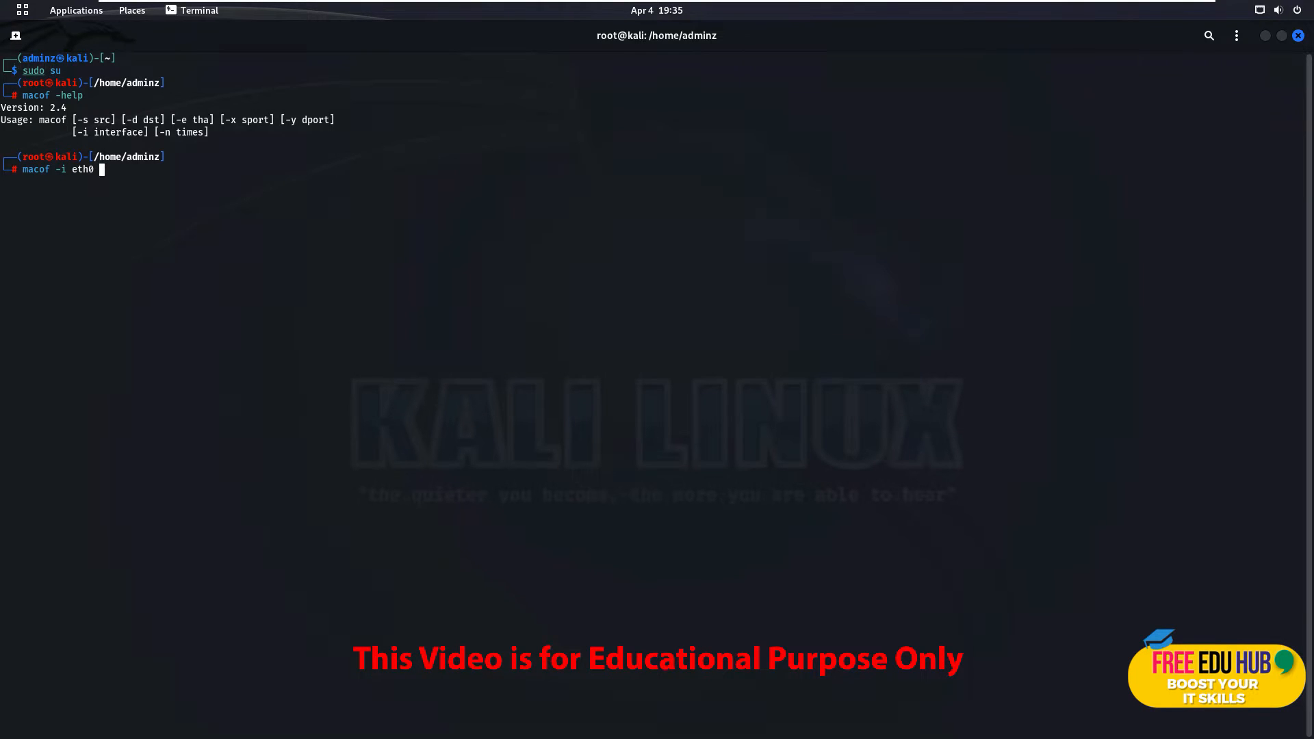
text(-s)
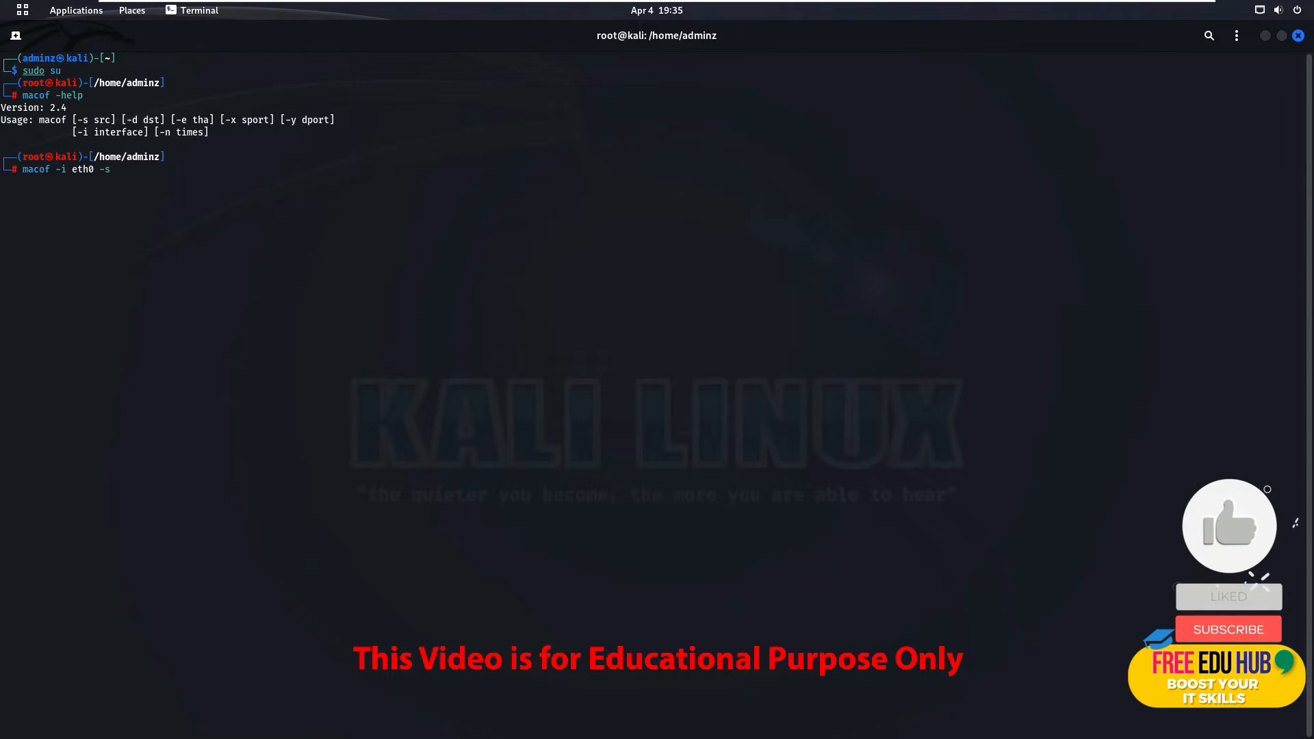
text(192.168)
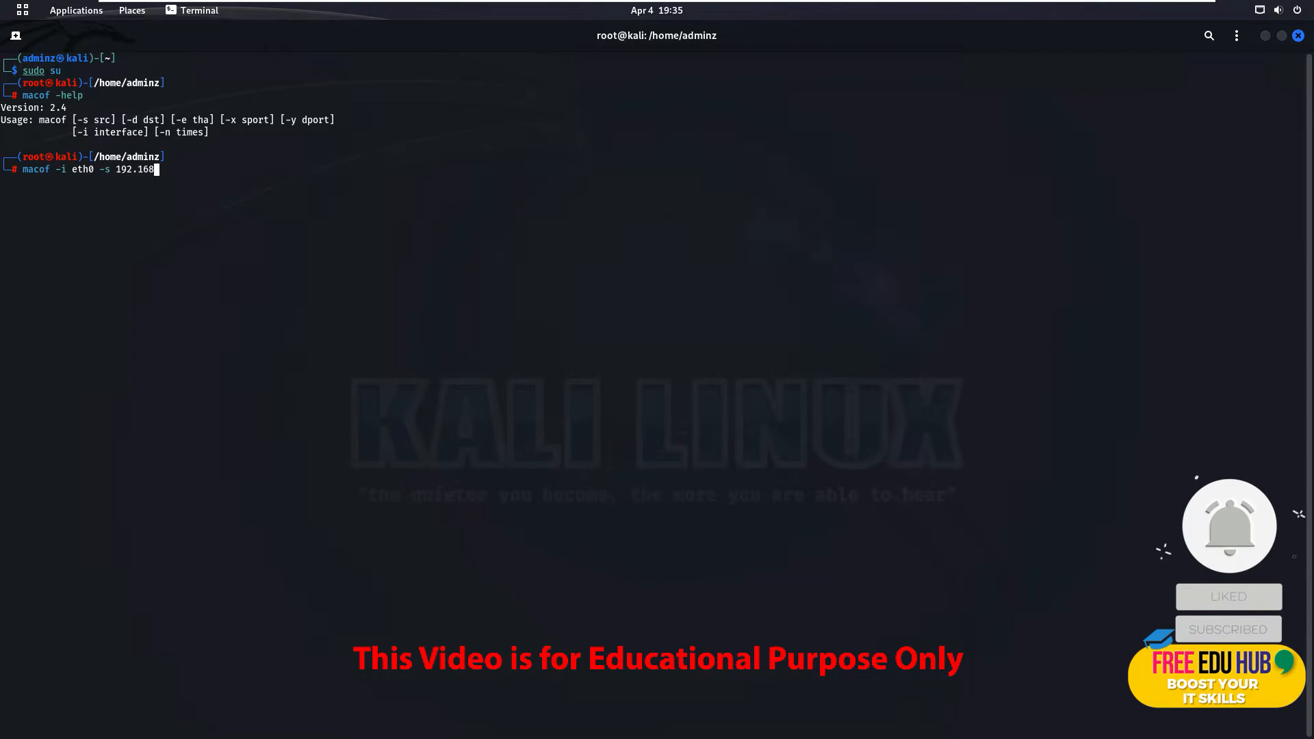
text(.189.129)
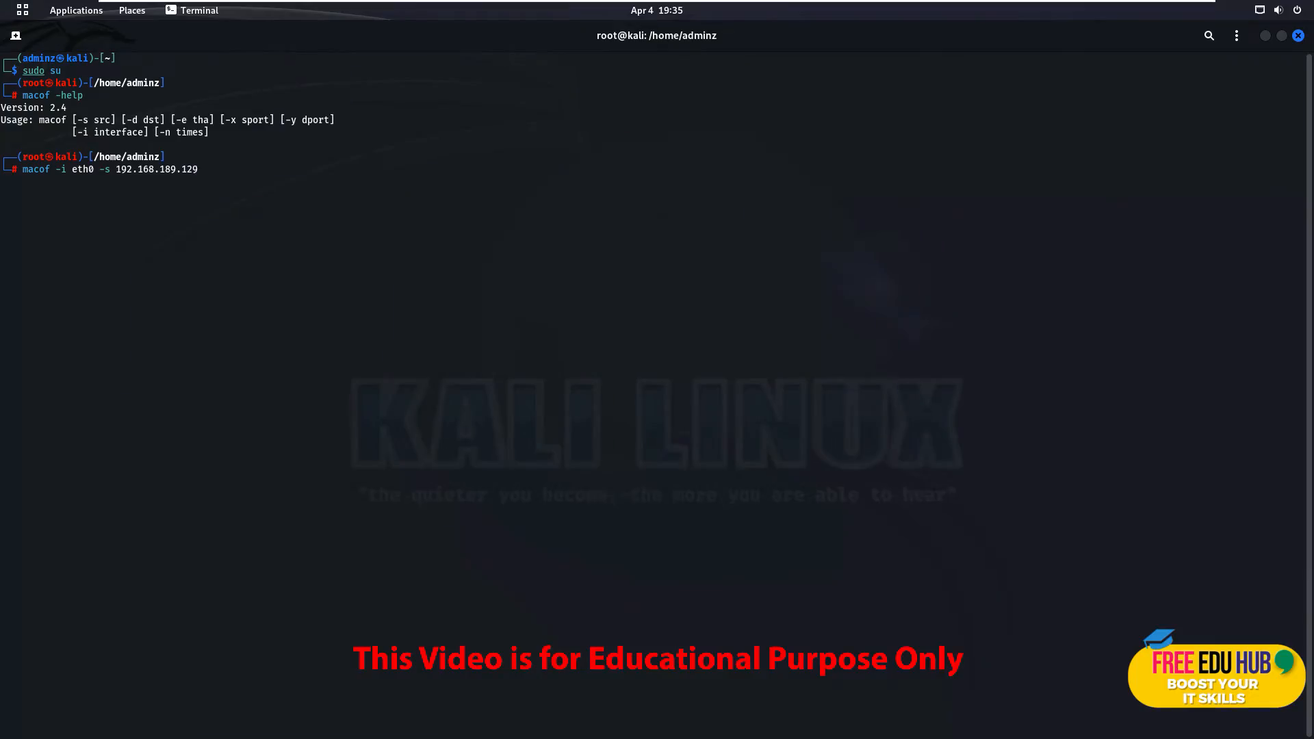
Run the macof flood of spoofed-MAC packets from 192.168.189.129, then stop it with Ctrl+C
key(Return)
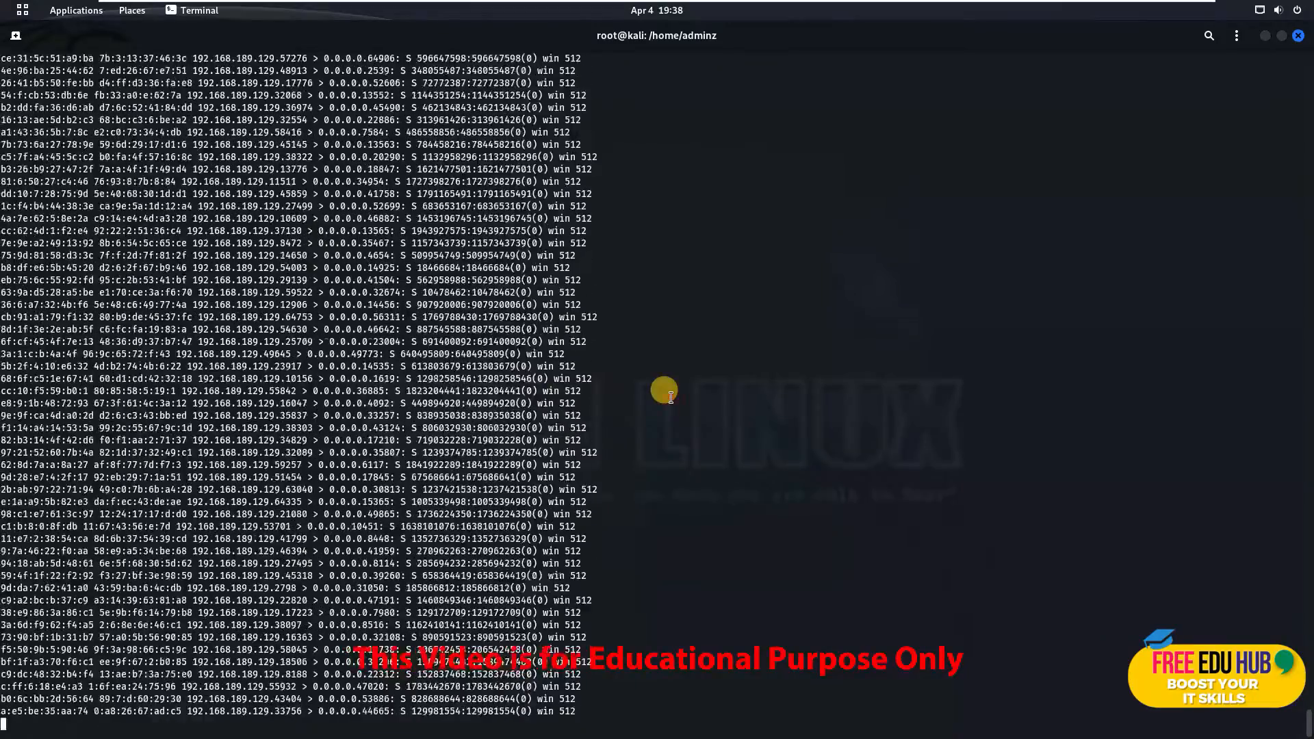
key(ctrl+c)
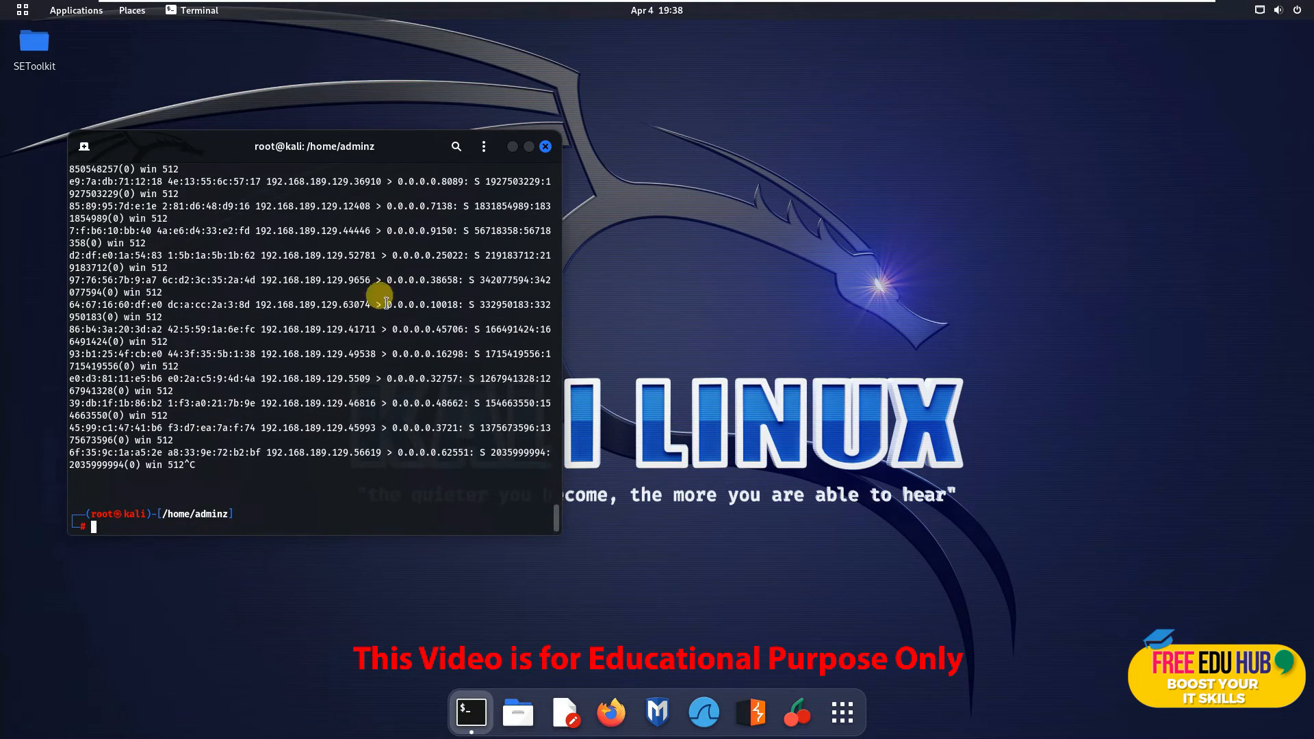
Launch Wireshark from the Applications menu and begin a live capture on eth0
click(75, 10)
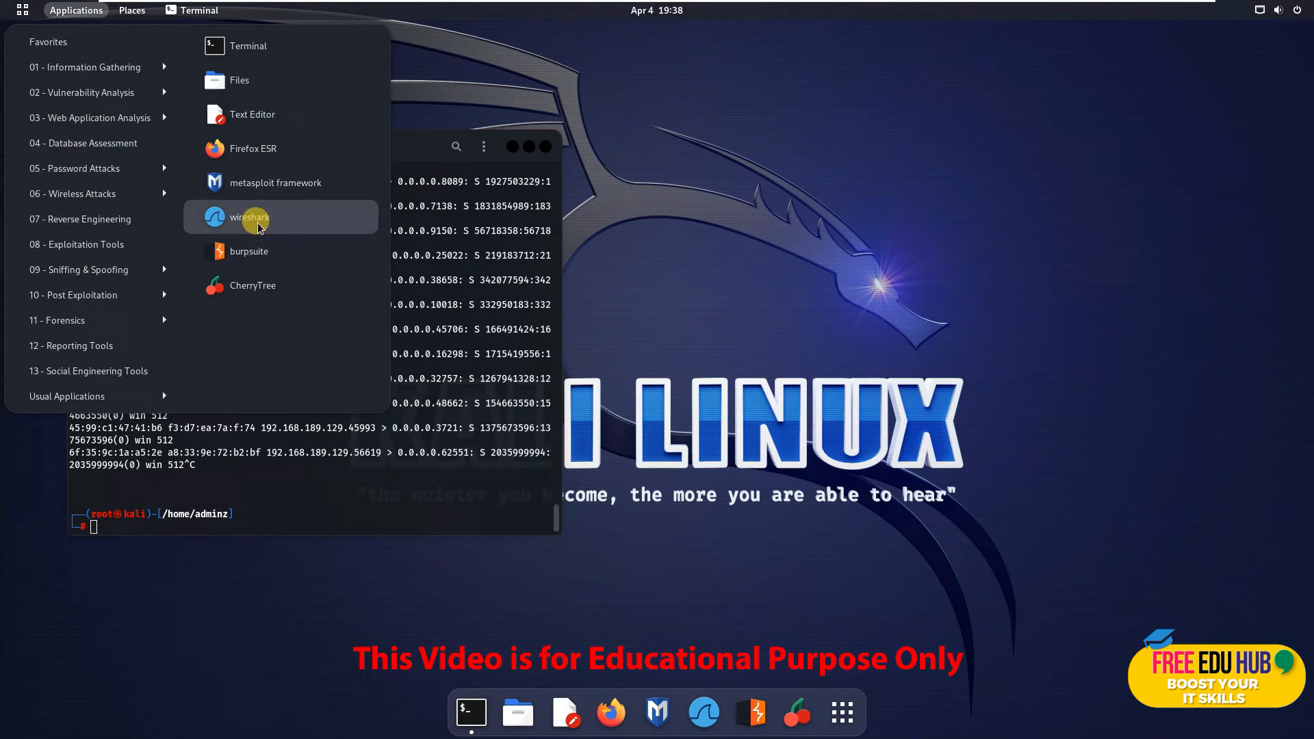
click(249, 218)
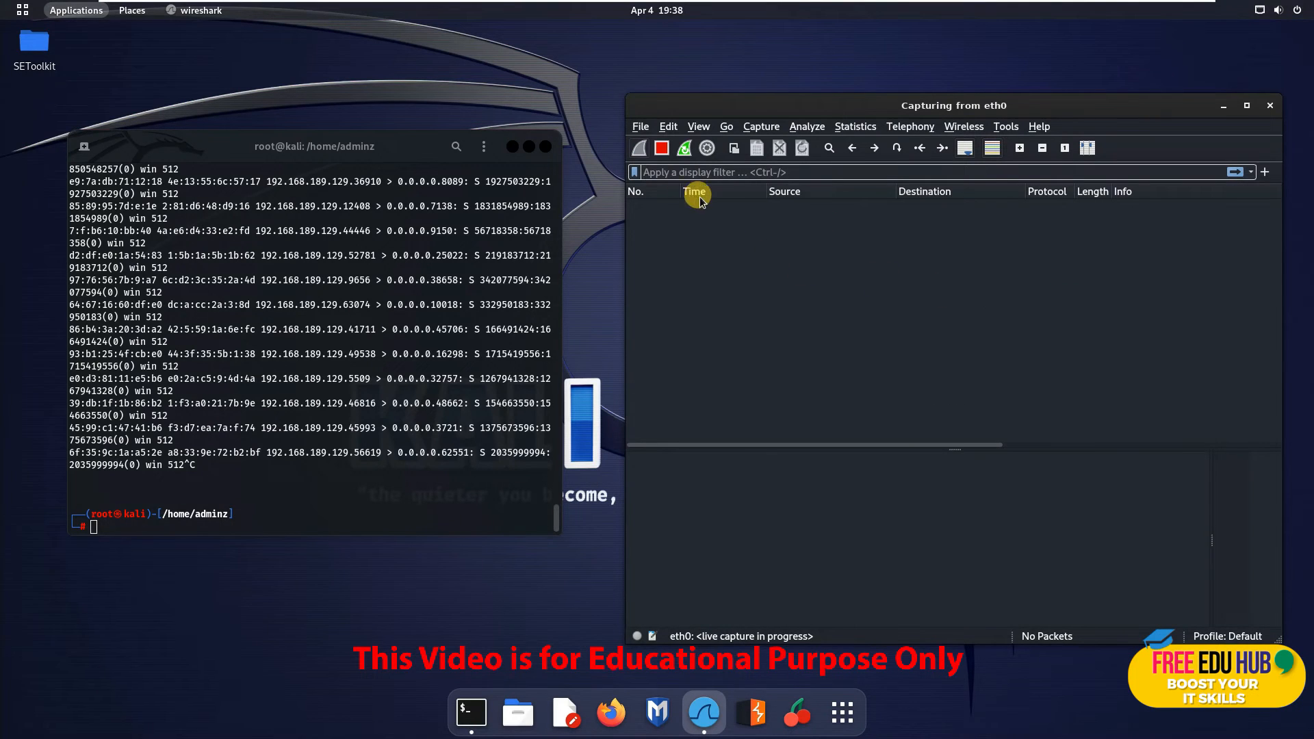
mouse_move(951, 249)
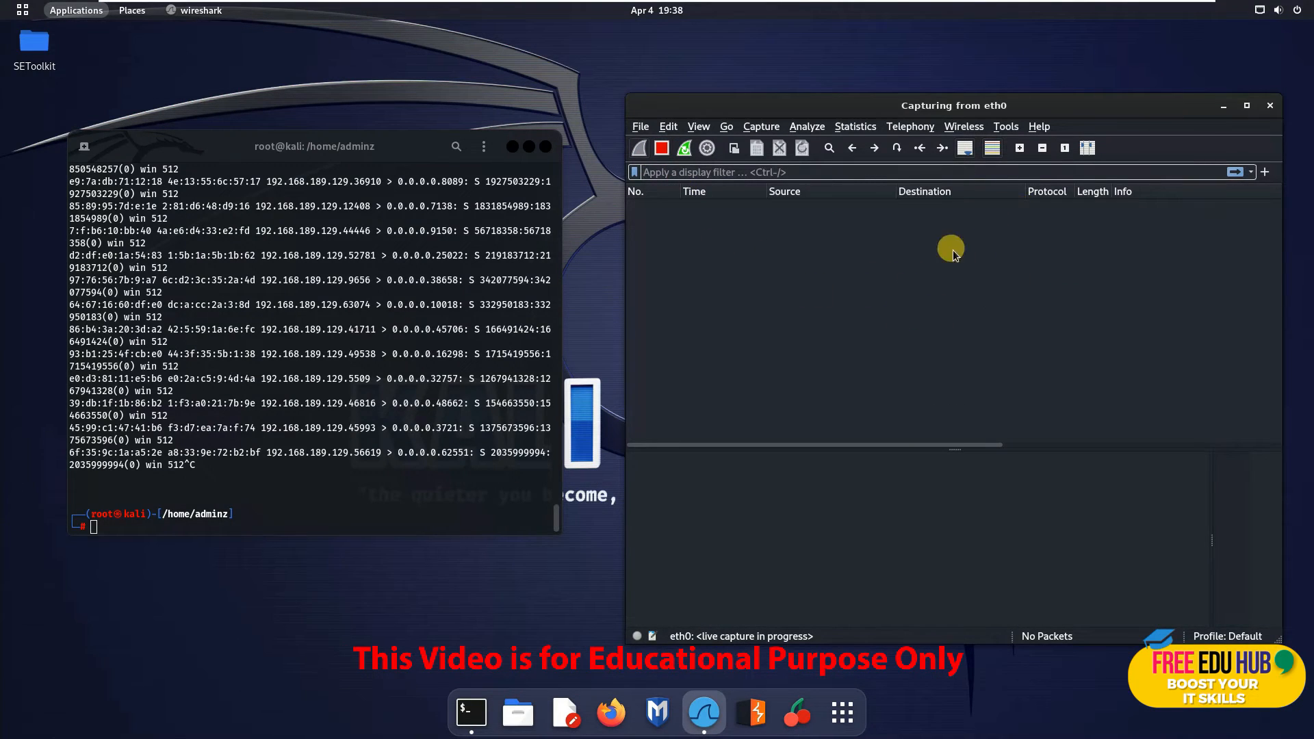